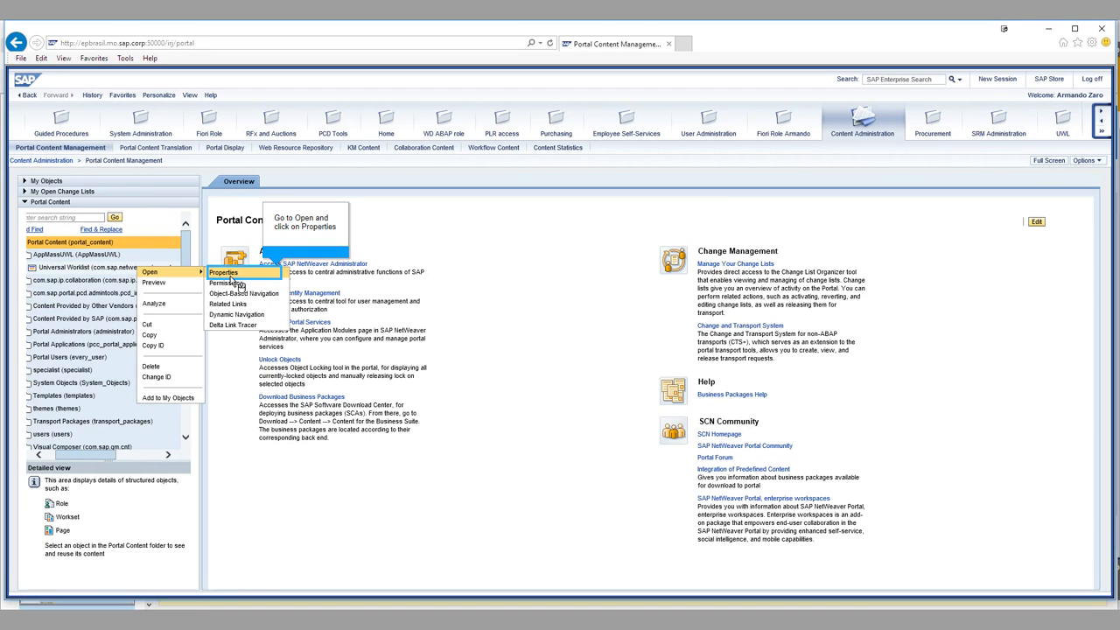
# Step: Bring up the Universal Worklist iView's property editor from the Portal Content tree
pyautogui.click(224, 273)
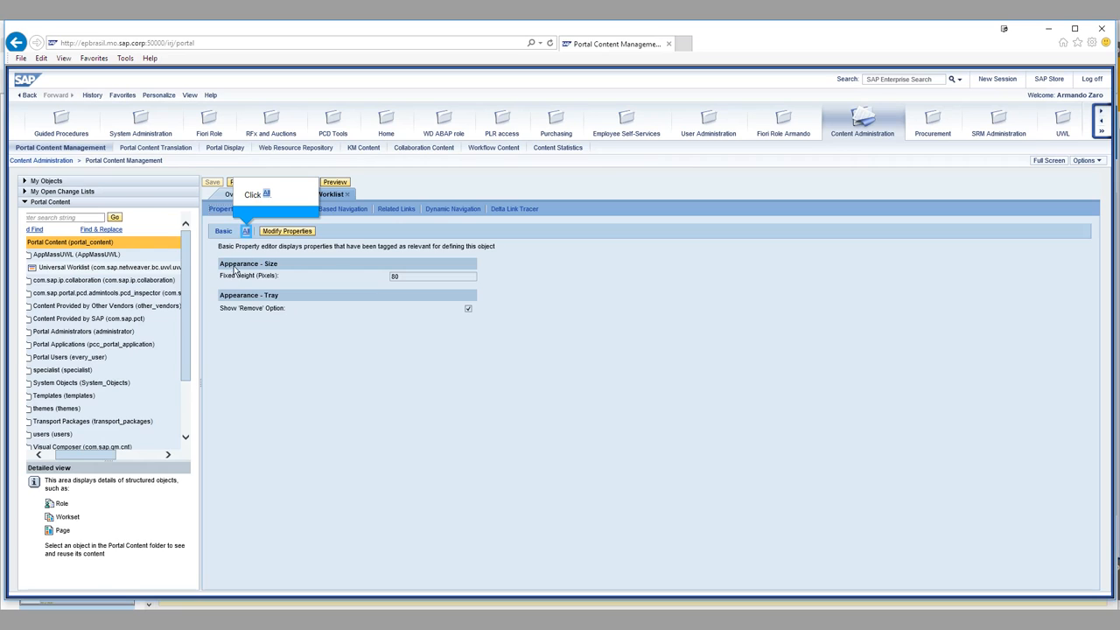
# Step: Show all iView properties and filter the Show Category list to UWL
pyautogui.click(245, 231)
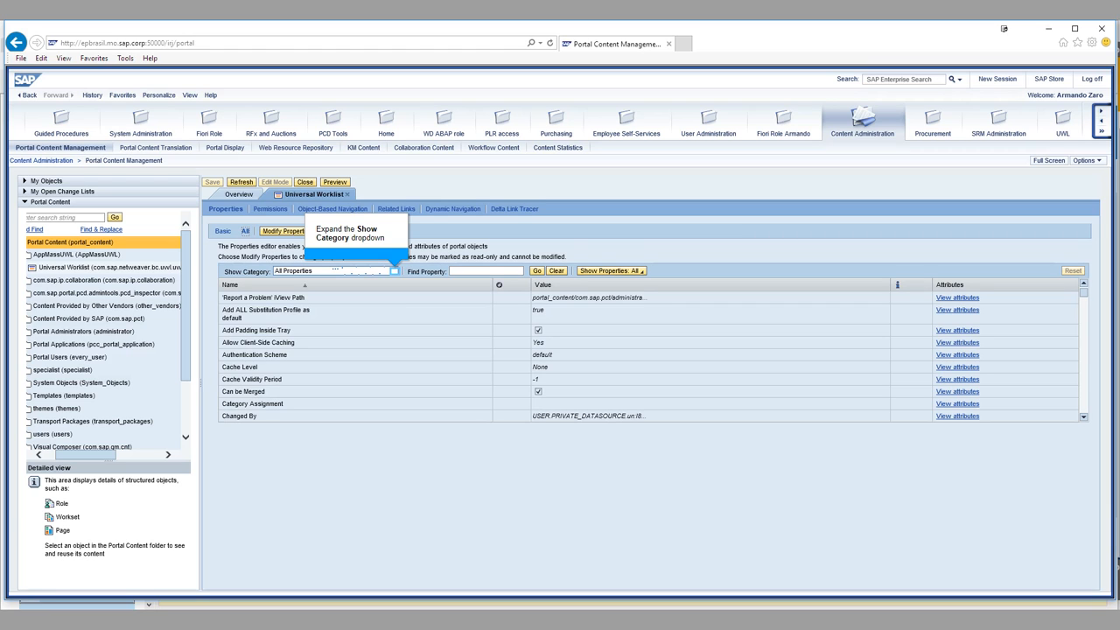
pyautogui.click(392, 269)
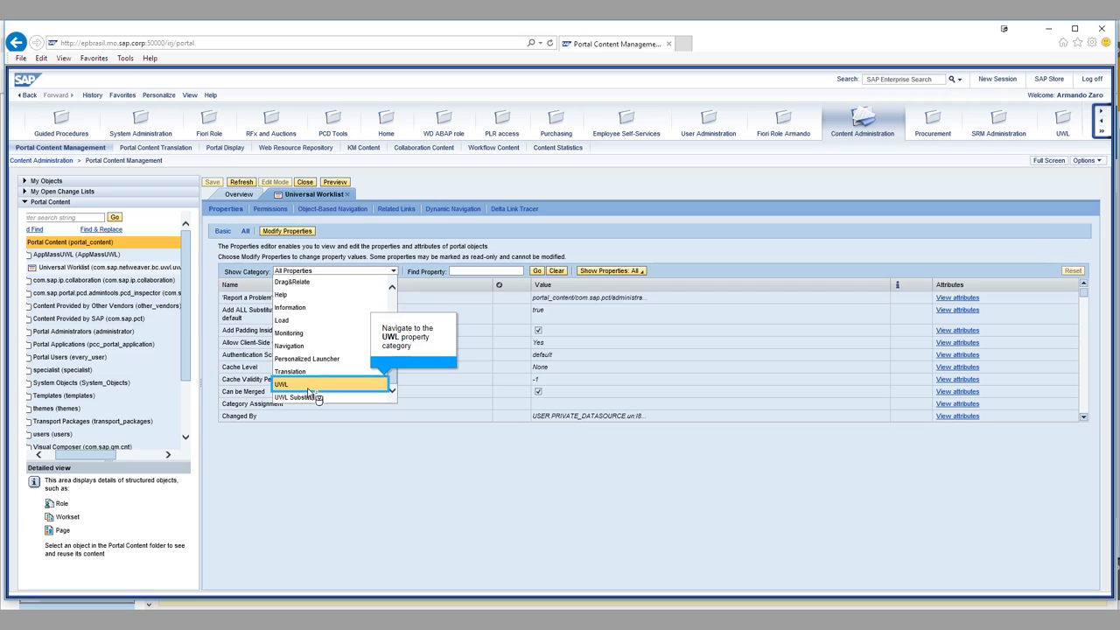
pyautogui.click(283, 385)
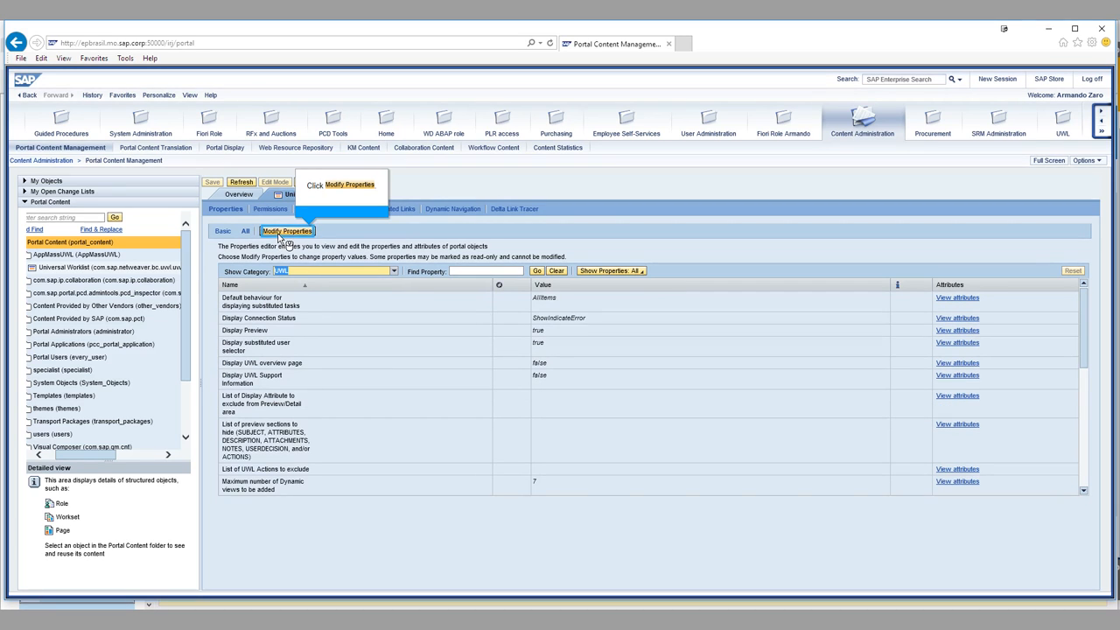
# Step: Enable Modify Properties, enter MassApprovalView for sap_uwl_viewname and select the useNavigationId field
pyautogui.click(287, 231)
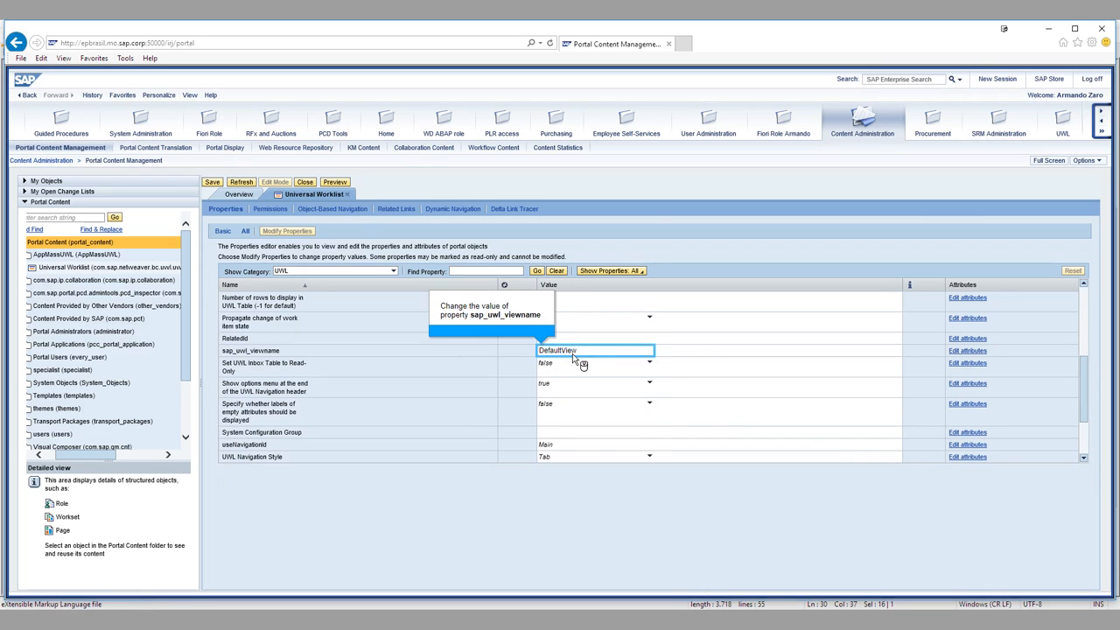
pyautogui.write('MassApprova')
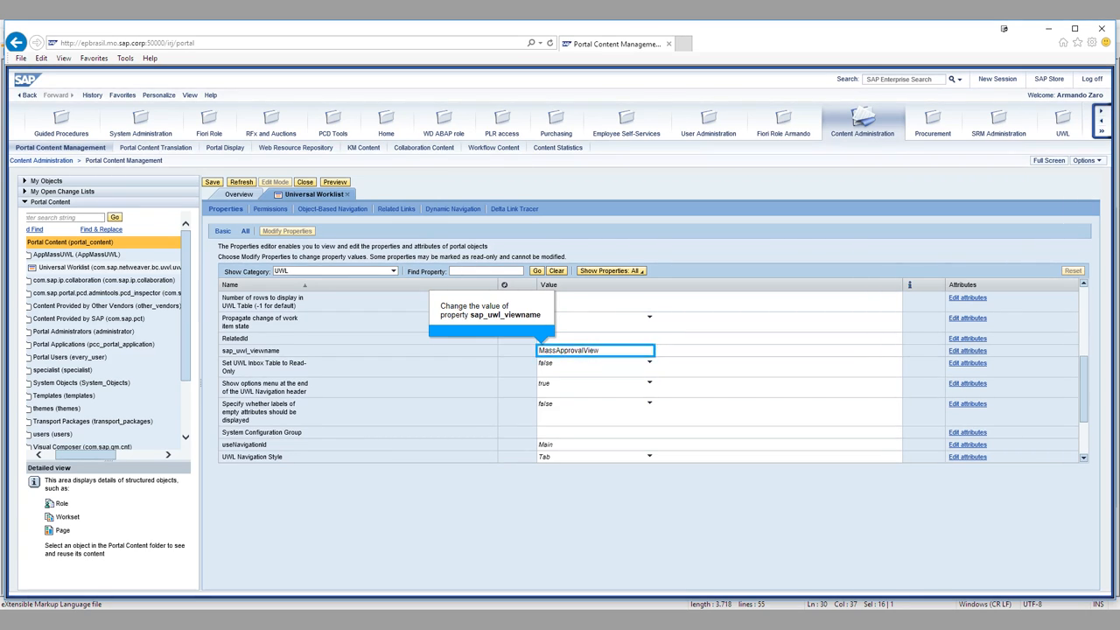
pyautogui.click(595, 444)
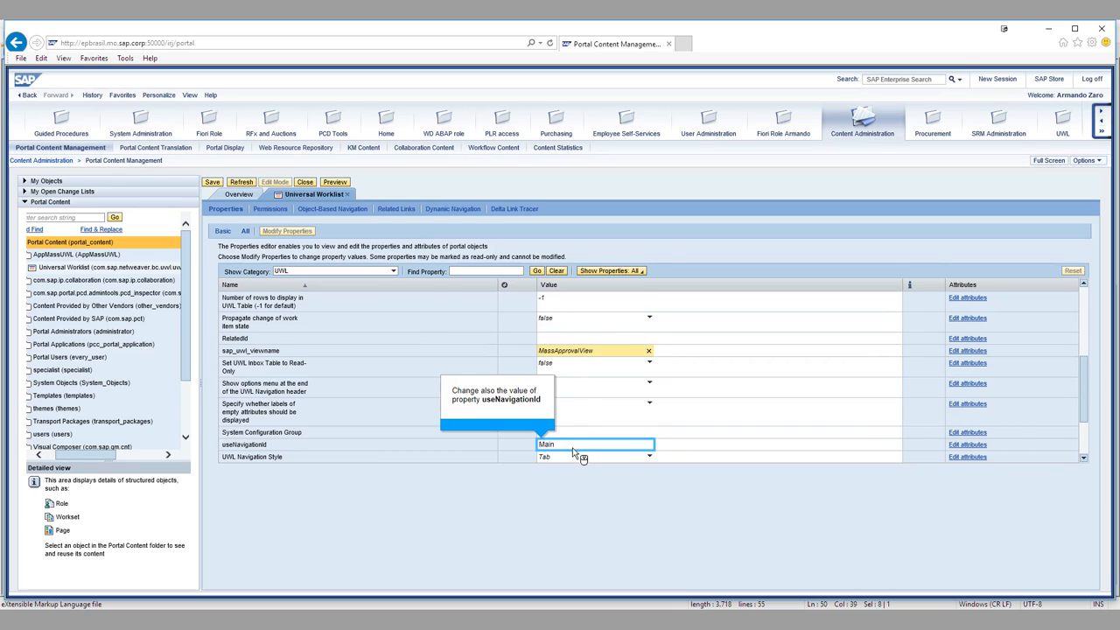